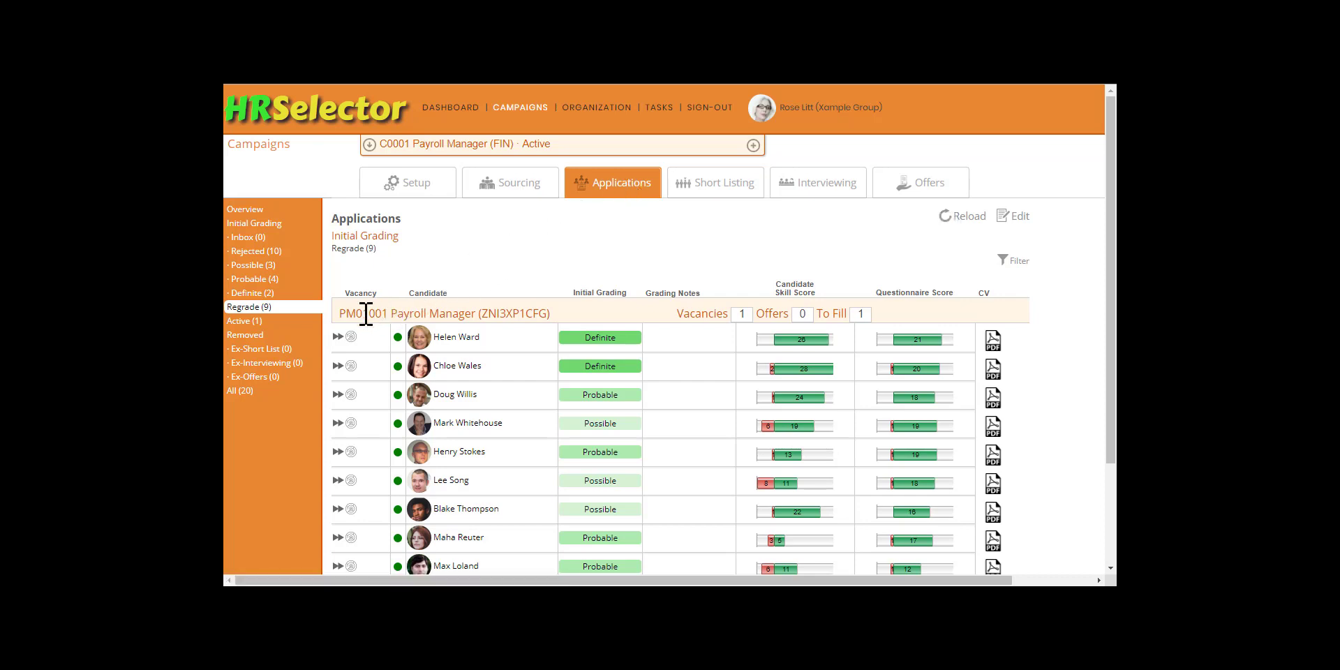
mouse_move(339, 336)
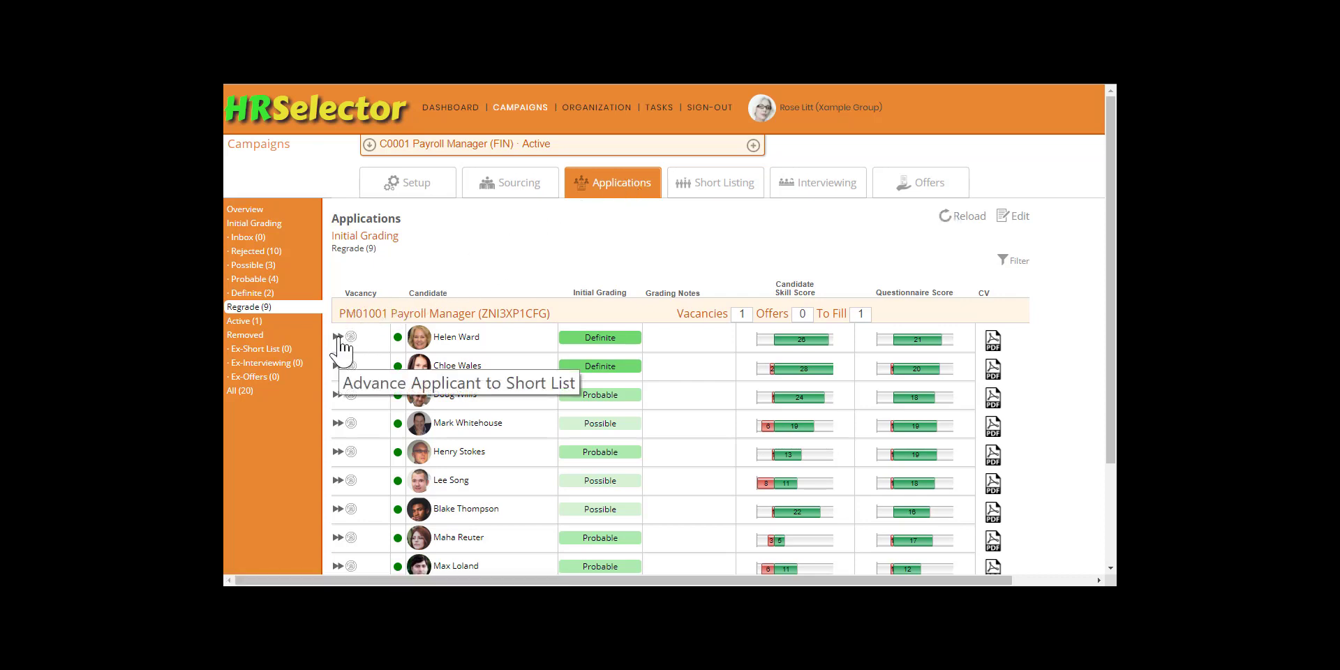
left_click(337, 337)
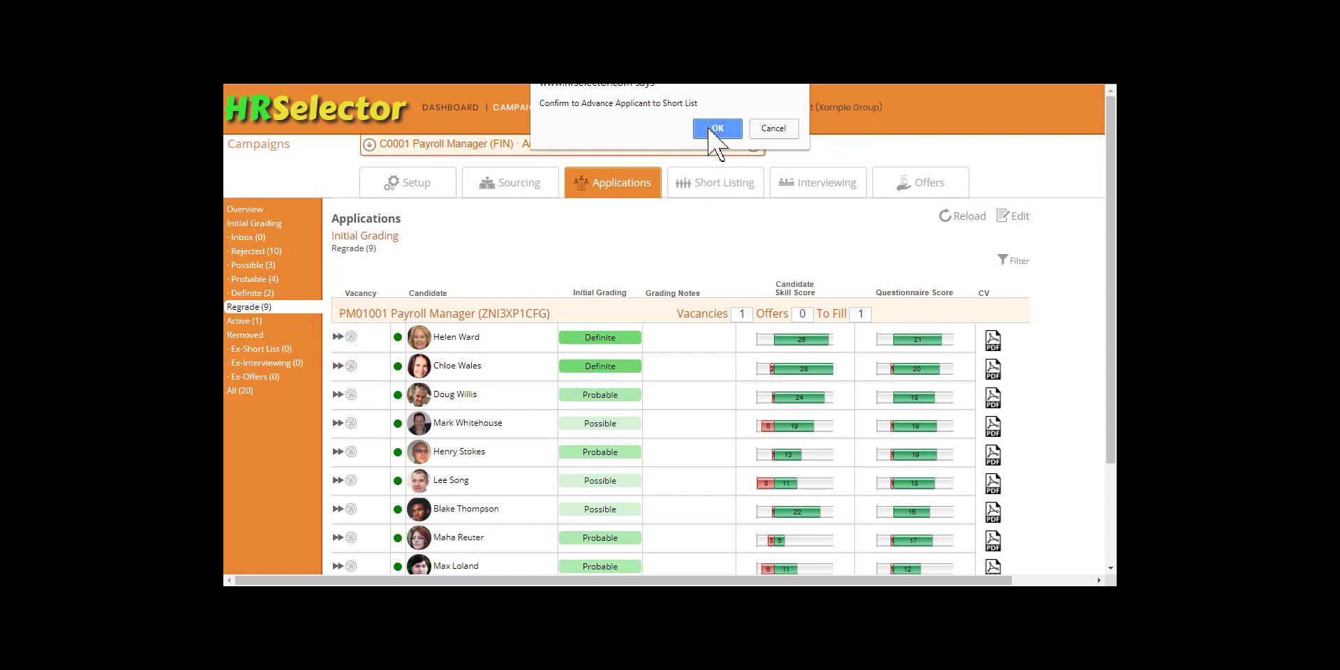
left_click(716, 129)
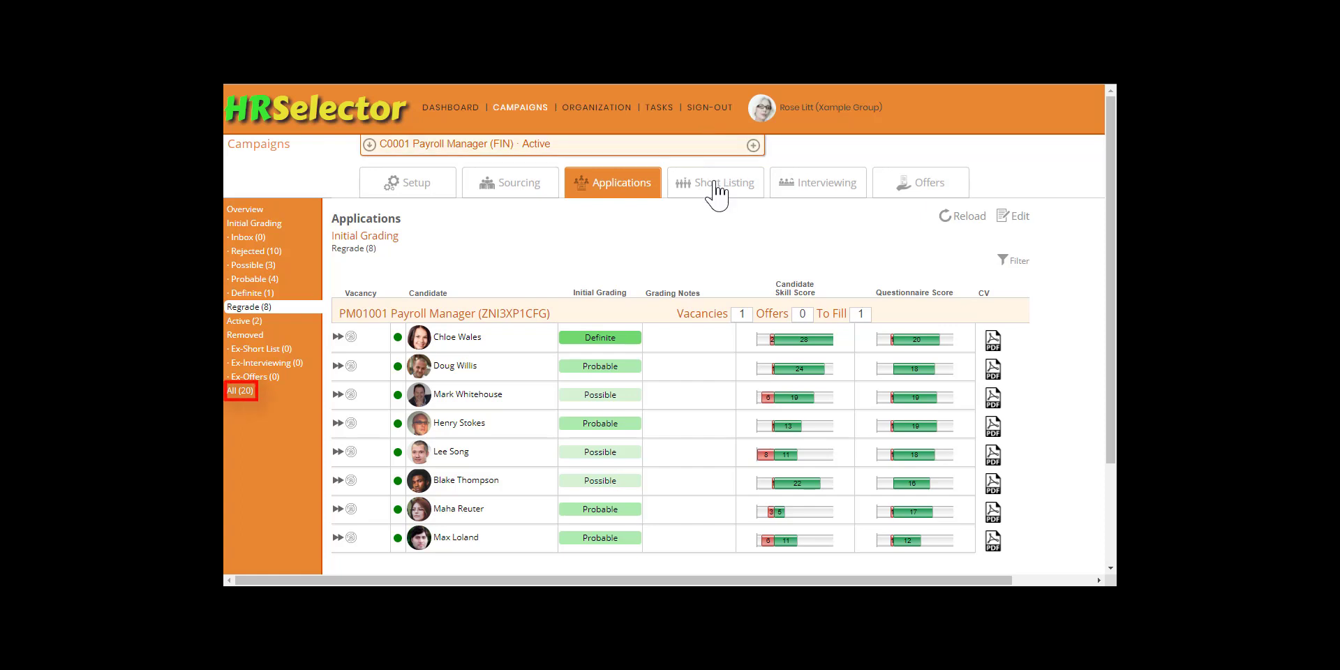
left_click(717, 182)
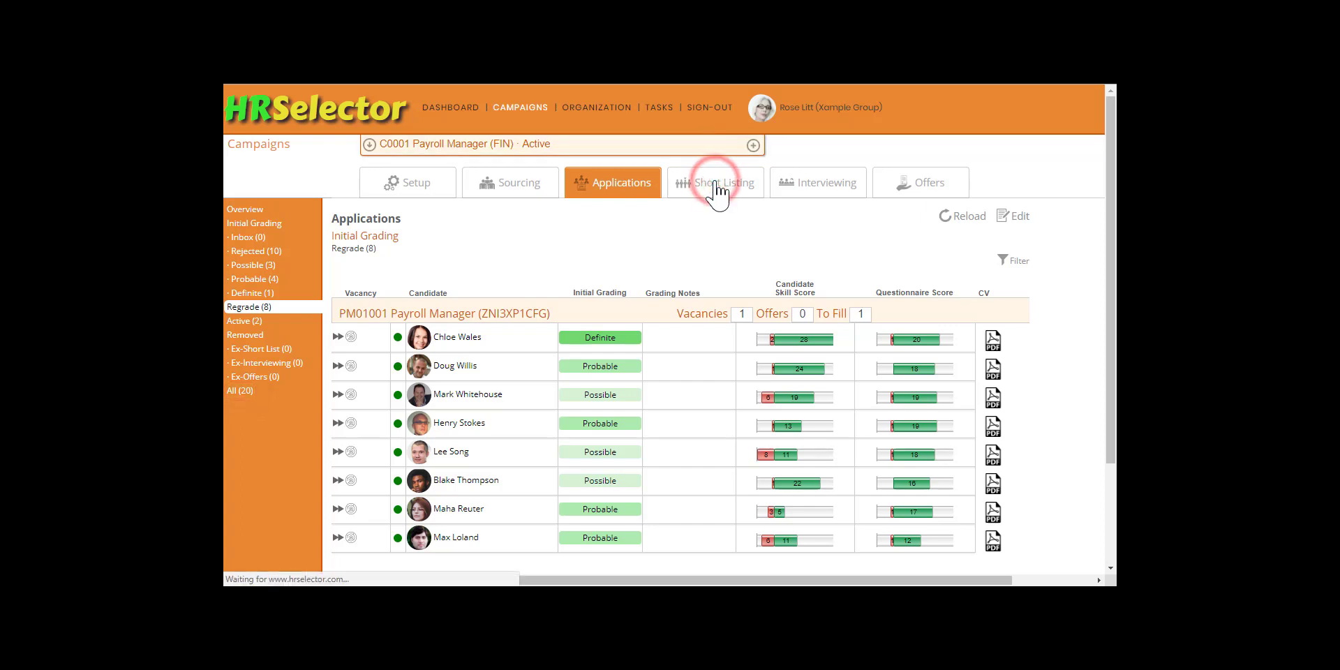
left_click(715, 182)
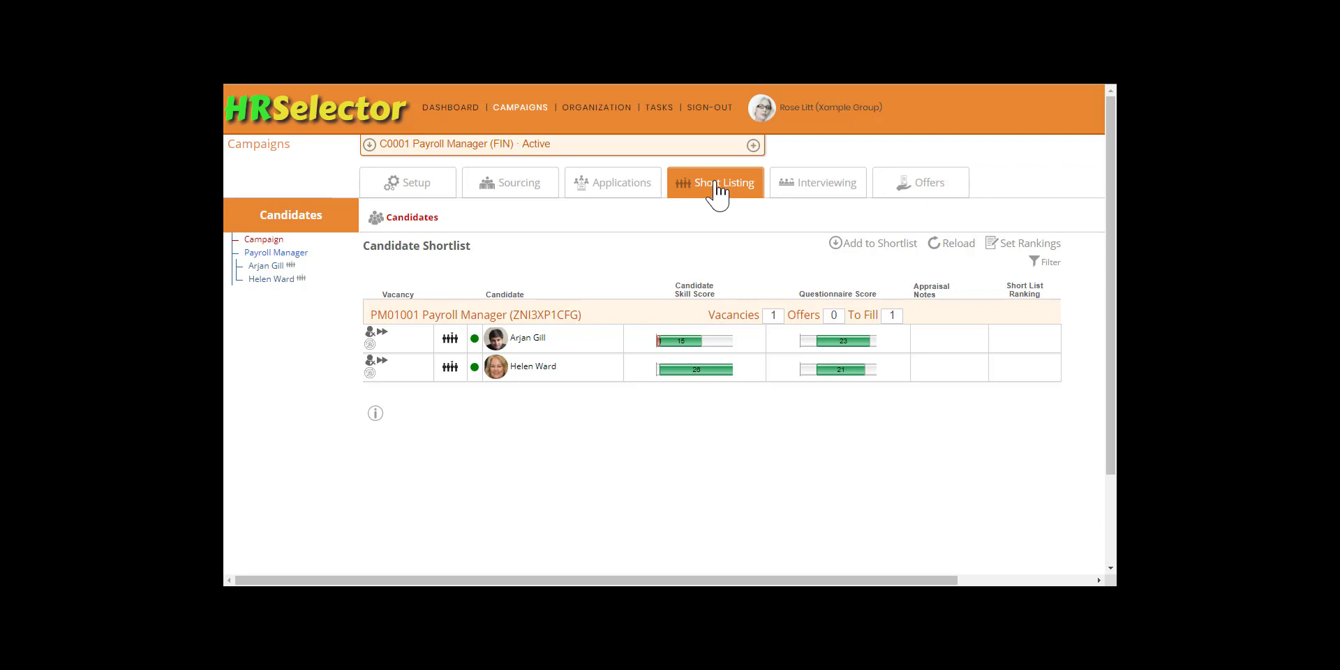
left_click(871, 243)
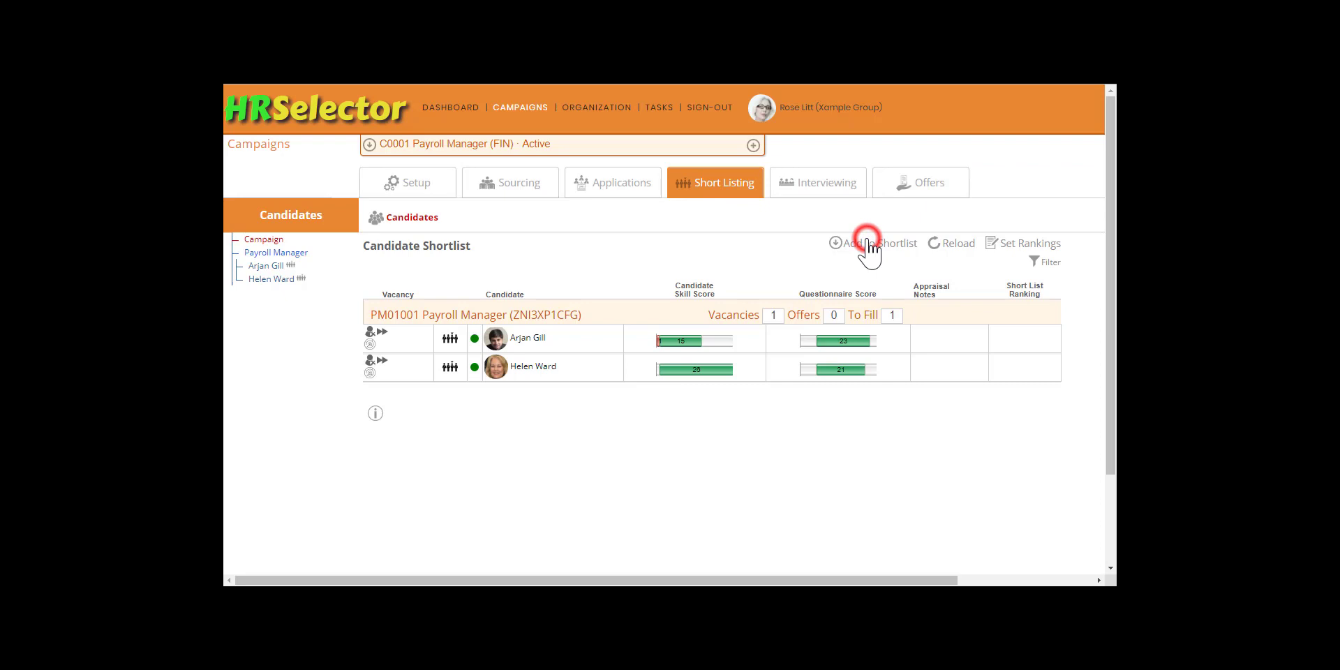
left_click(870, 243)
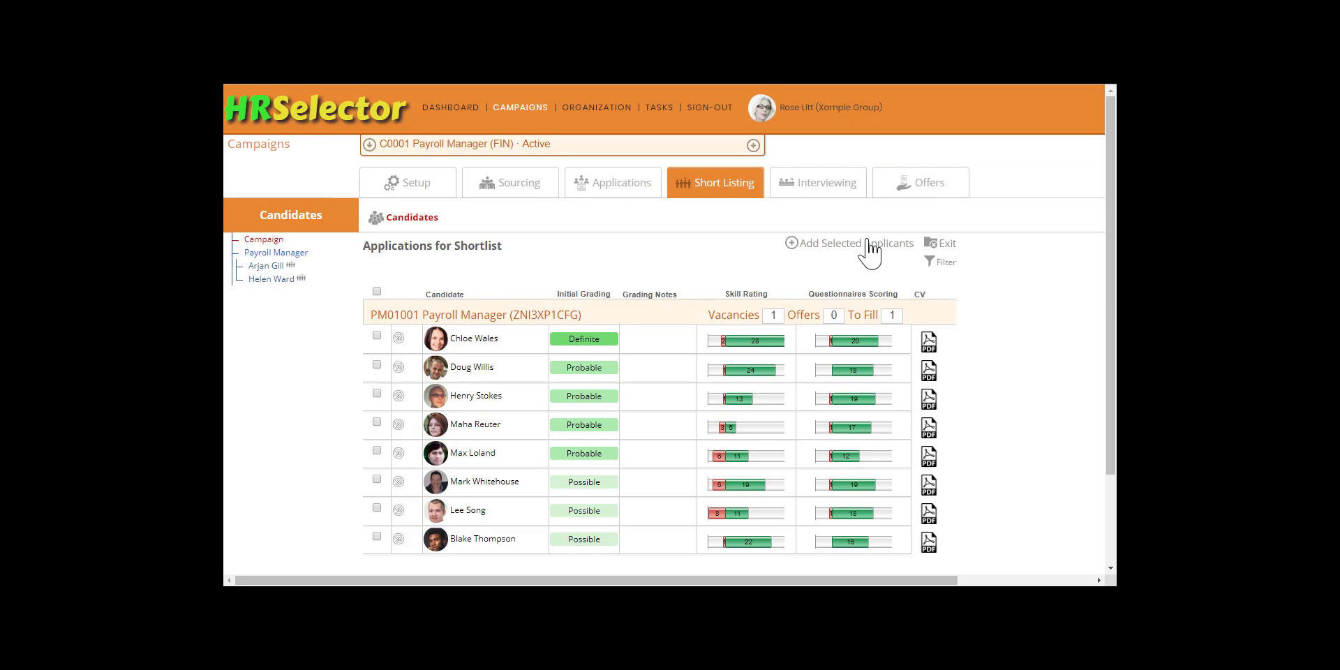
mouse_move(691, 270)
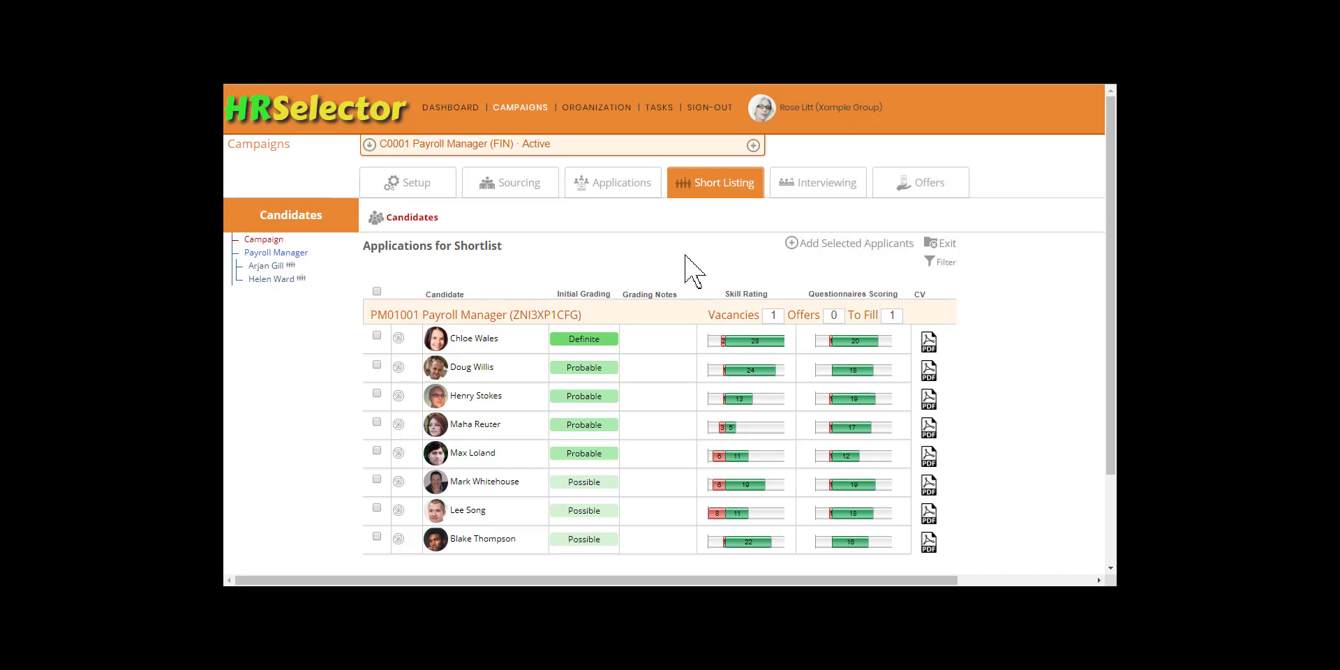
left_click(376, 290)
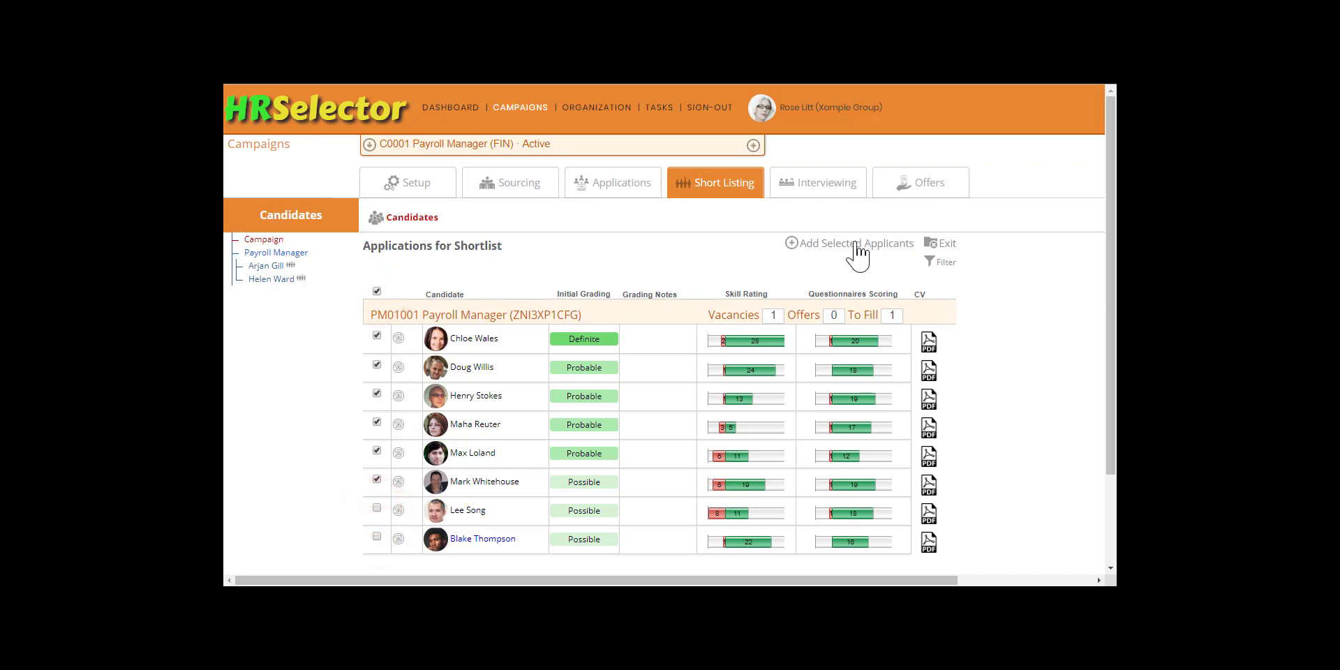
left_click(855, 243)
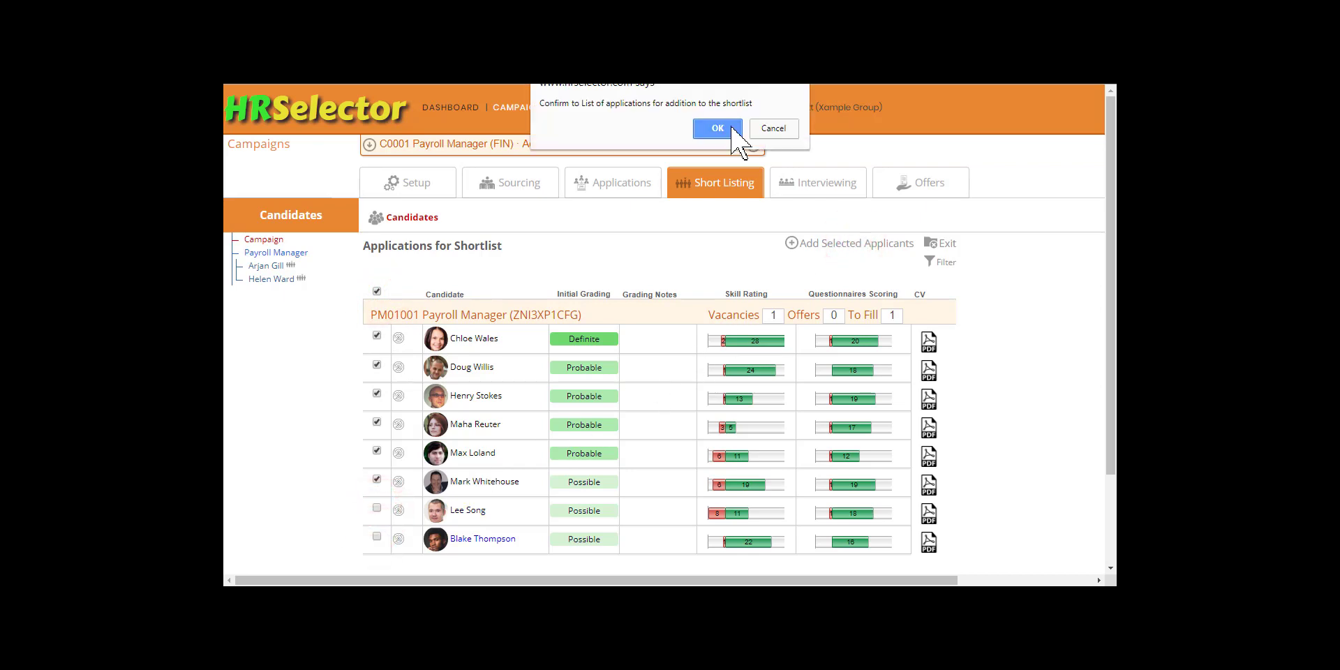
left_click(717, 128)
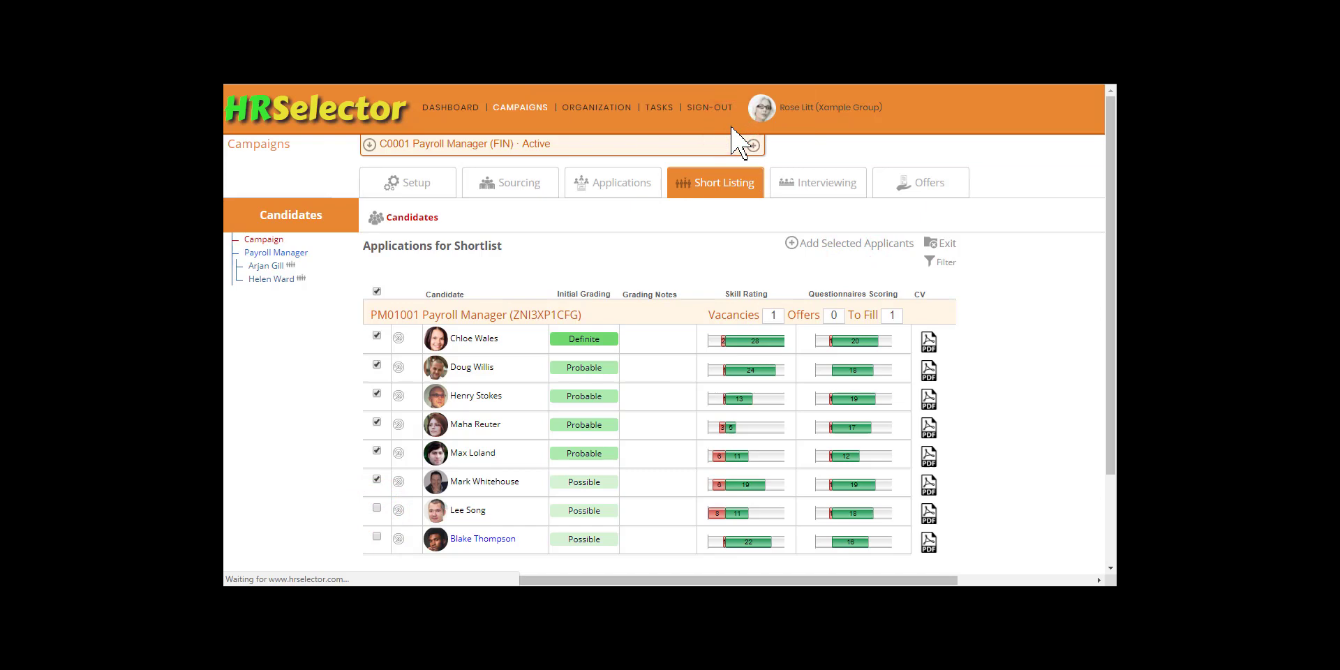
left_click(847, 243)
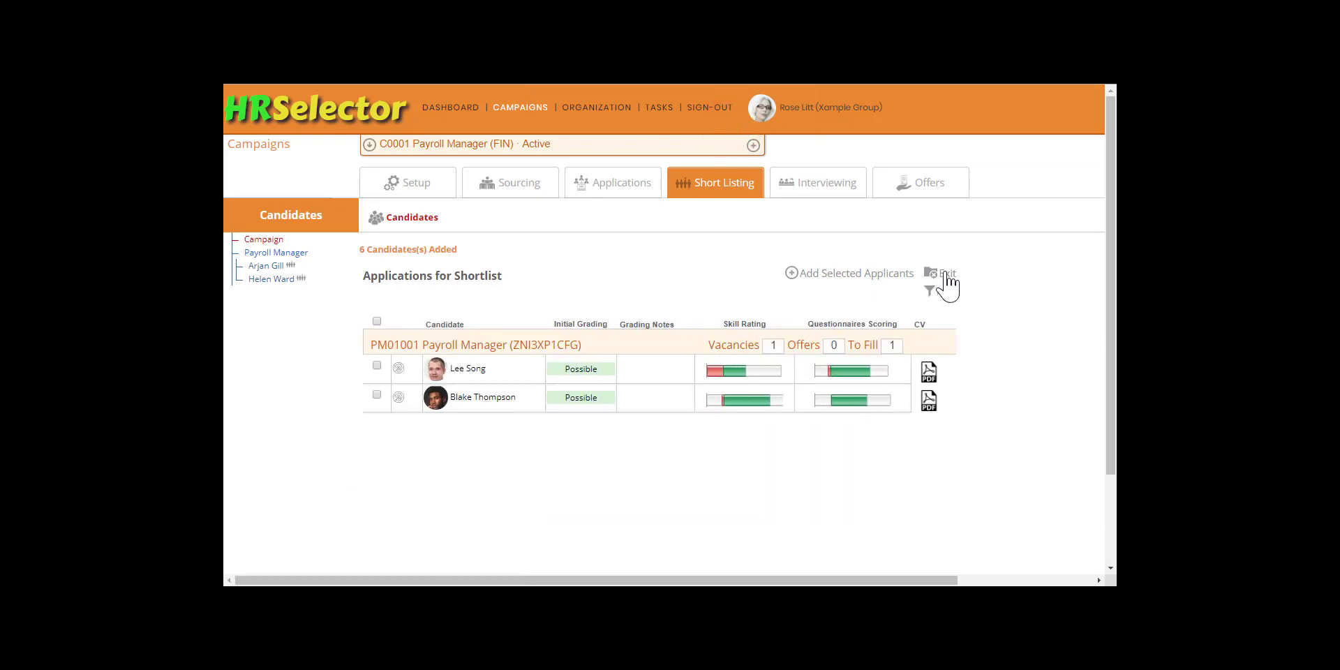
Step: Exit Applications for Shortlist and reload the Candidate Shortlist to show eight scored candidates
left_click(946, 274)
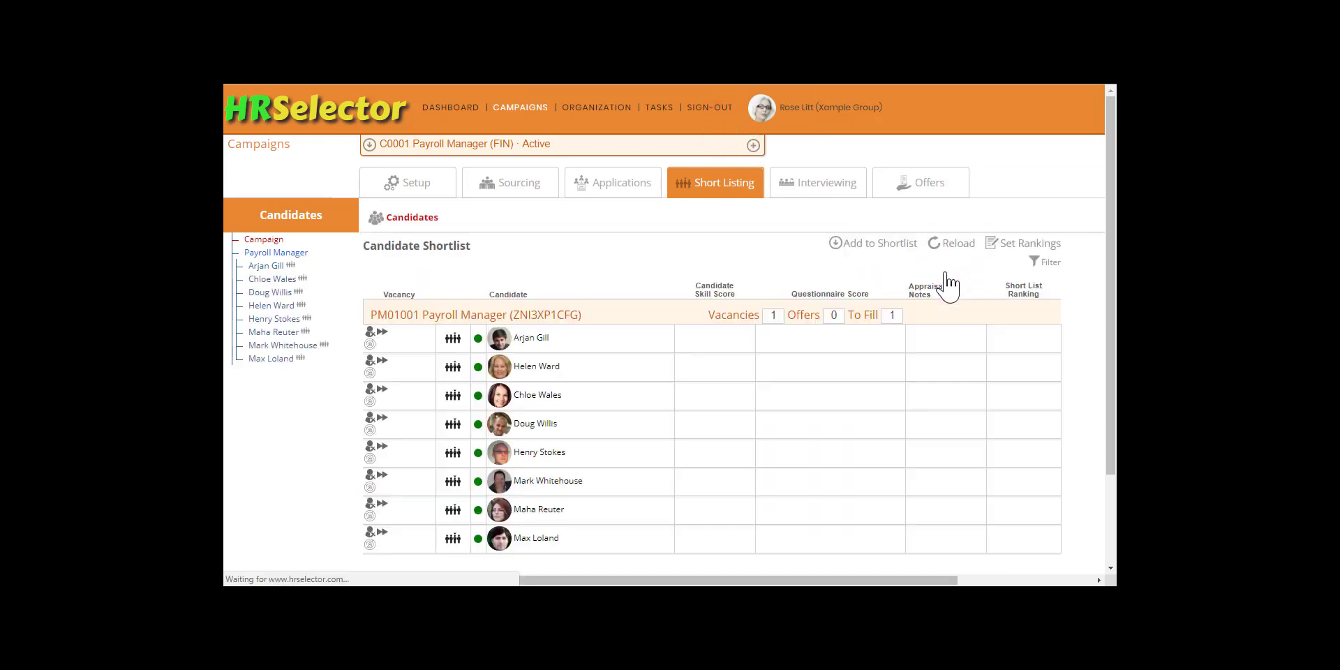
left_click(949, 243)
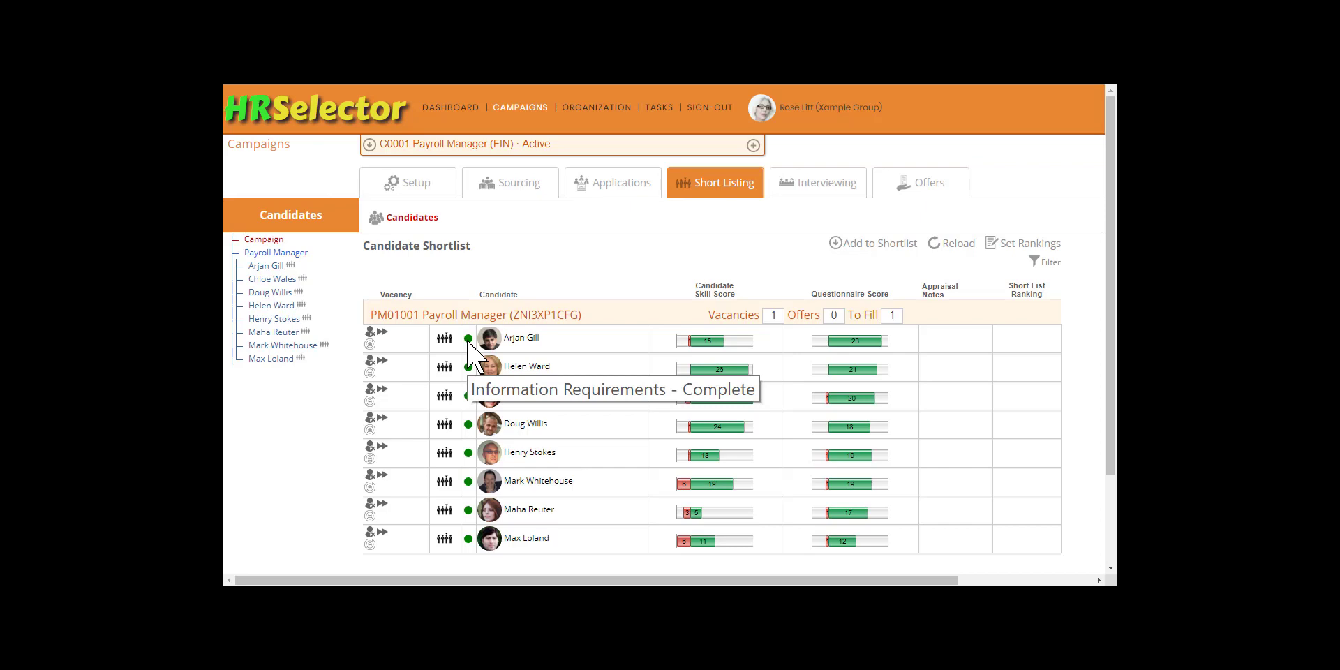
mouse_move(513, 342)
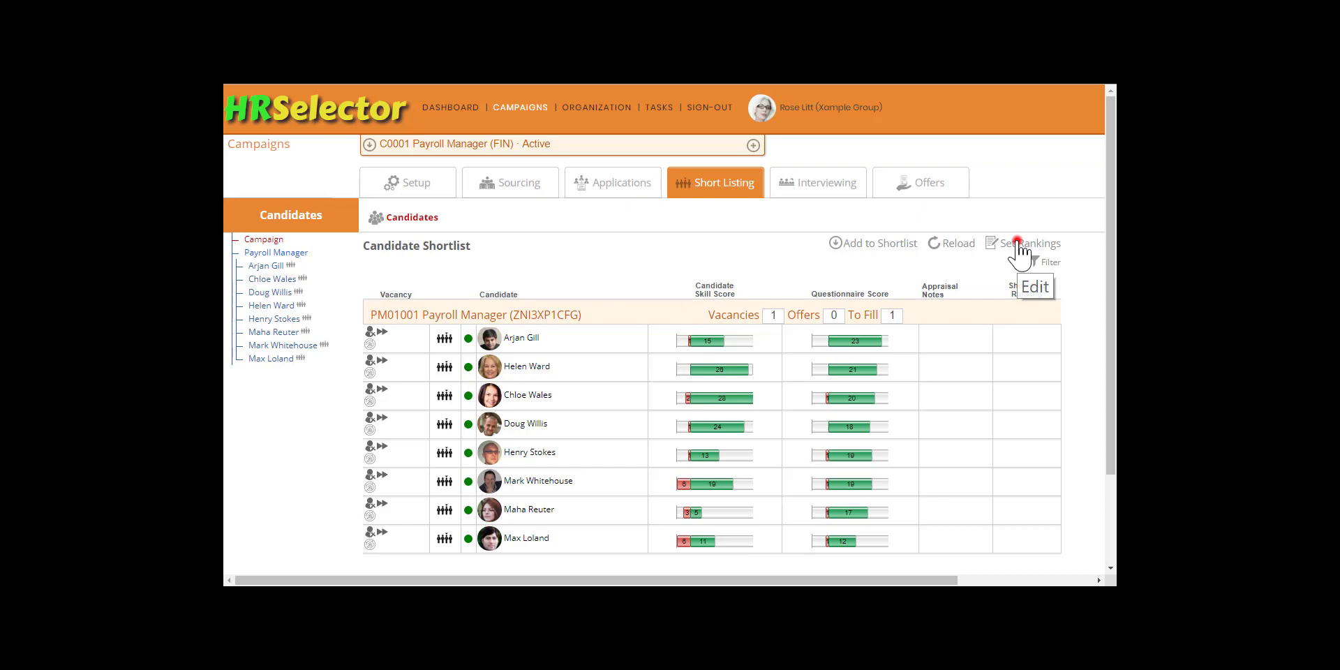
left_click(1030, 243)
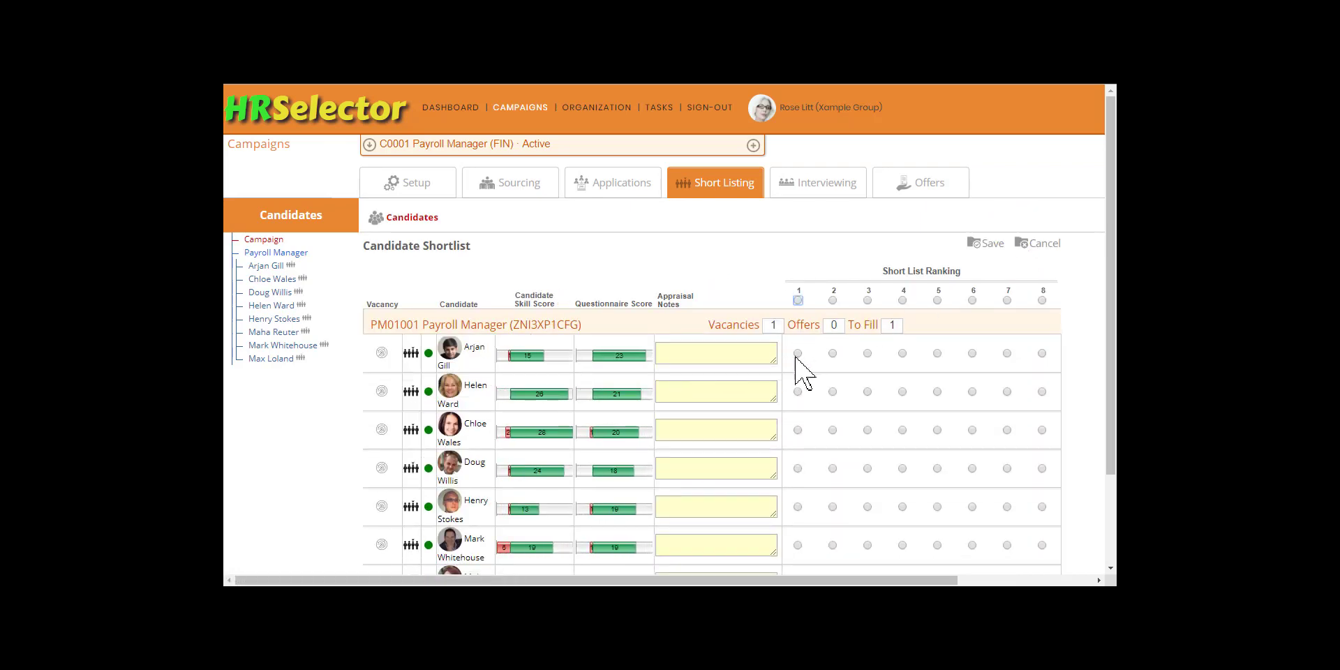
left_click(832, 430)
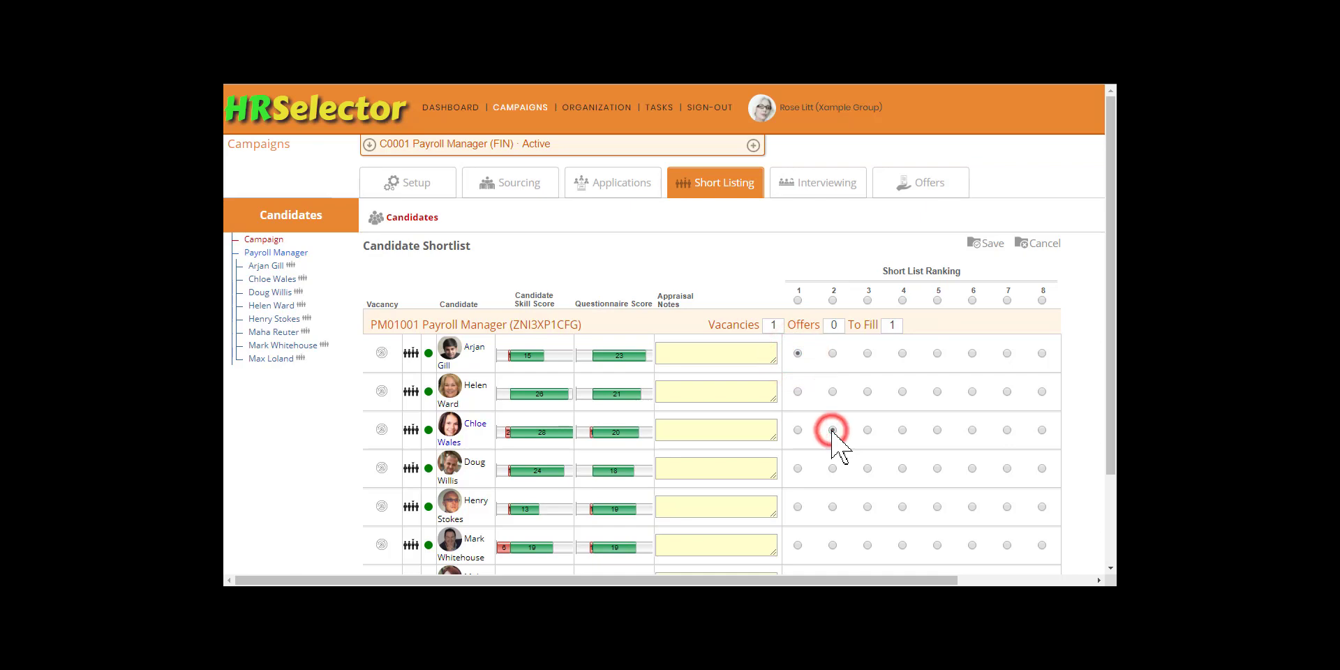
left_click(831, 429)
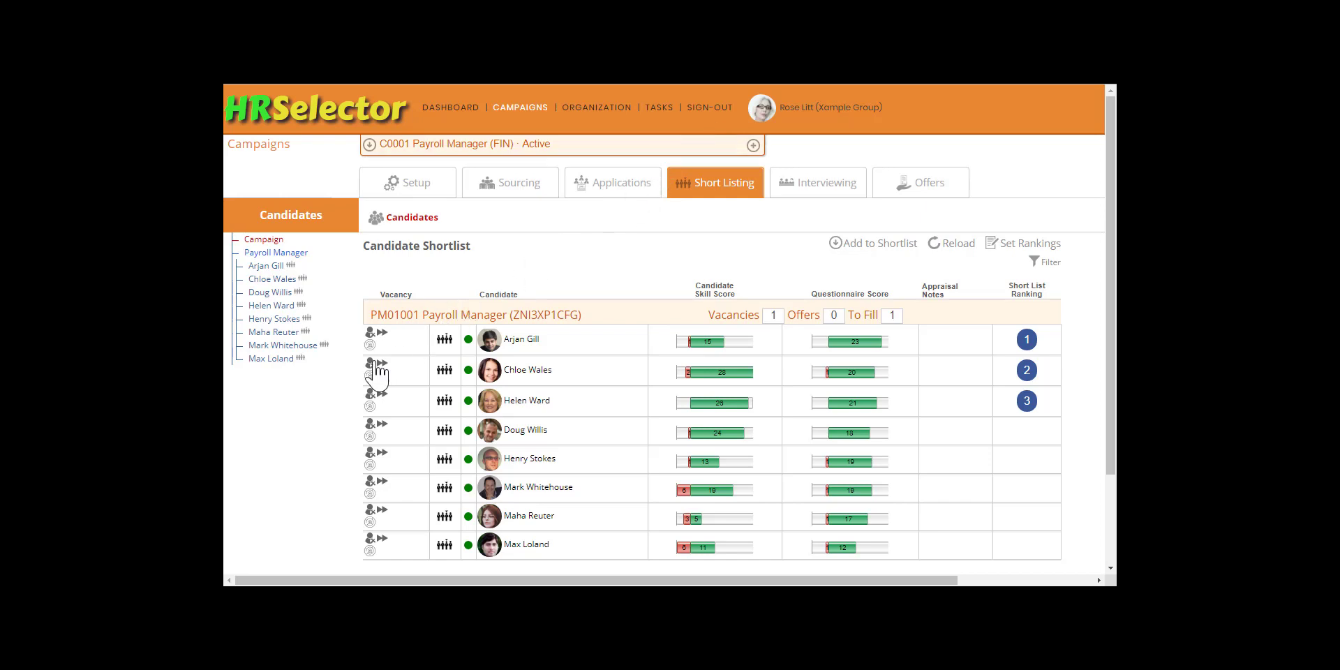
mouse_move(370, 365)
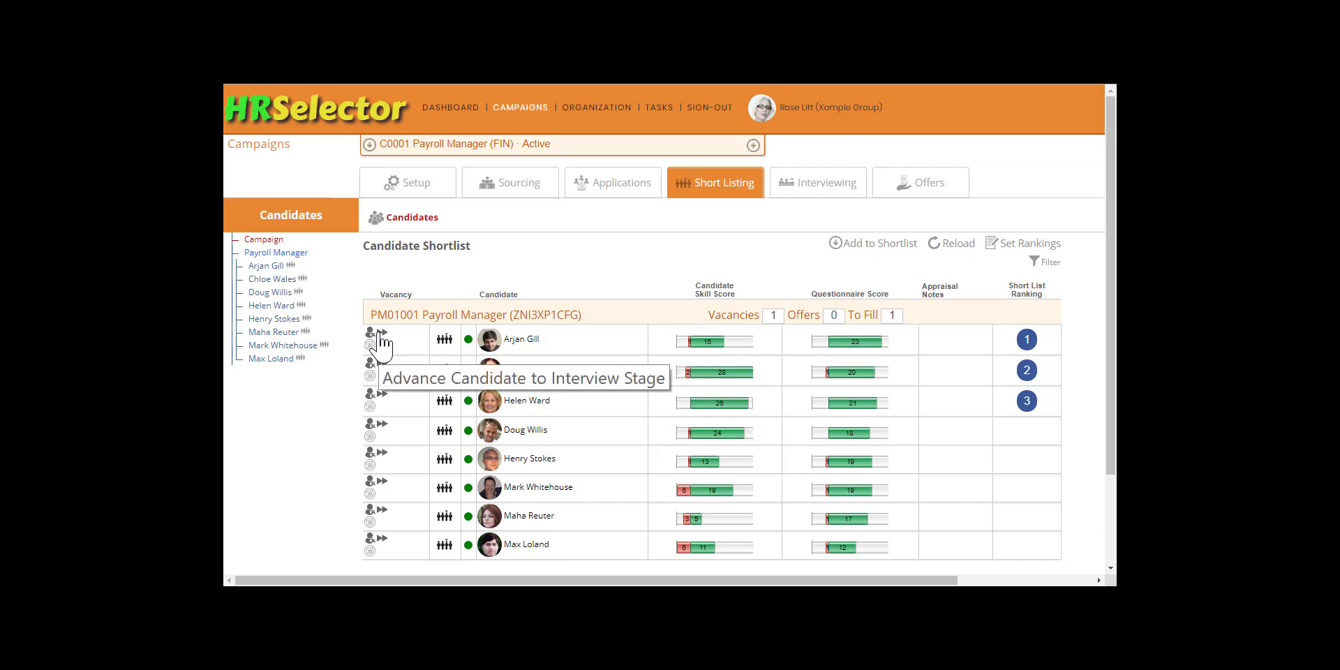
left_click(375, 331)
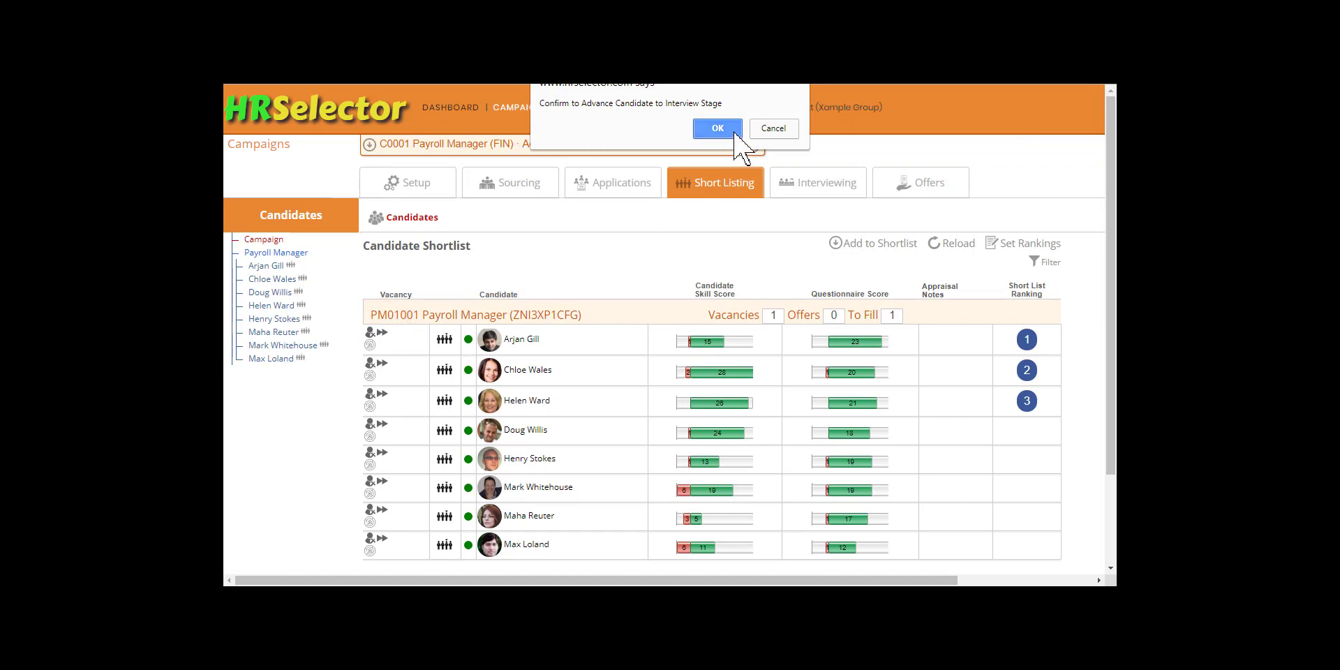
left_click(716, 128)
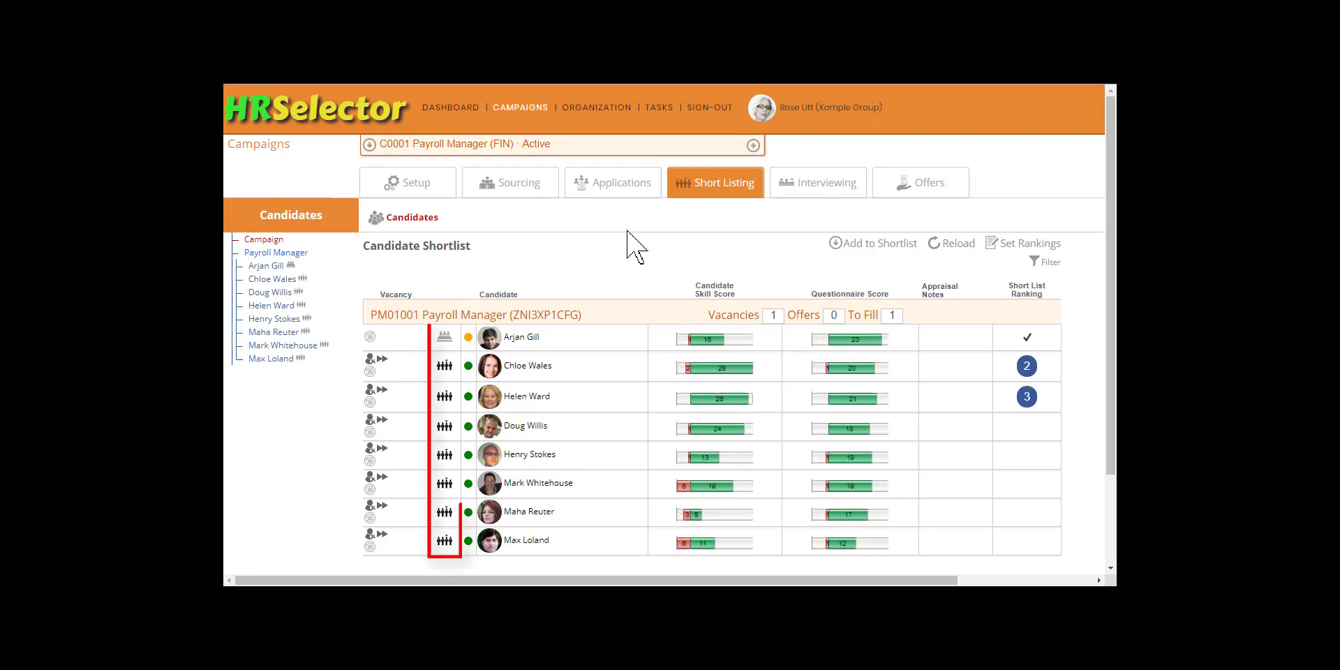
mouse_move(444, 336)
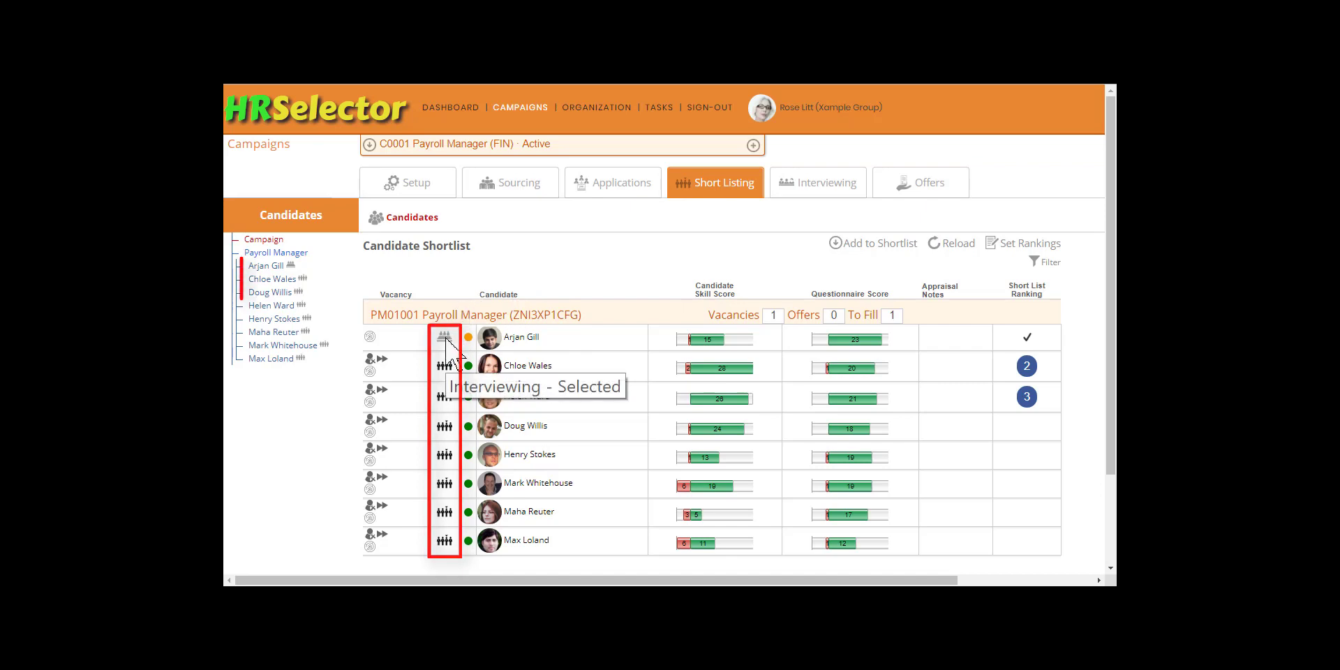